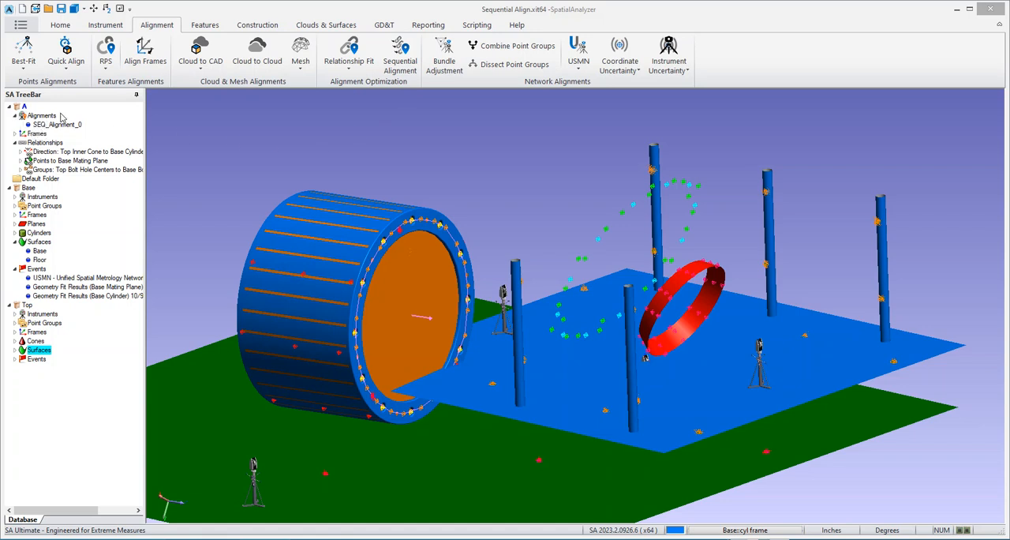
{"action": "mouse_move", "coordinate": [456, 137]}
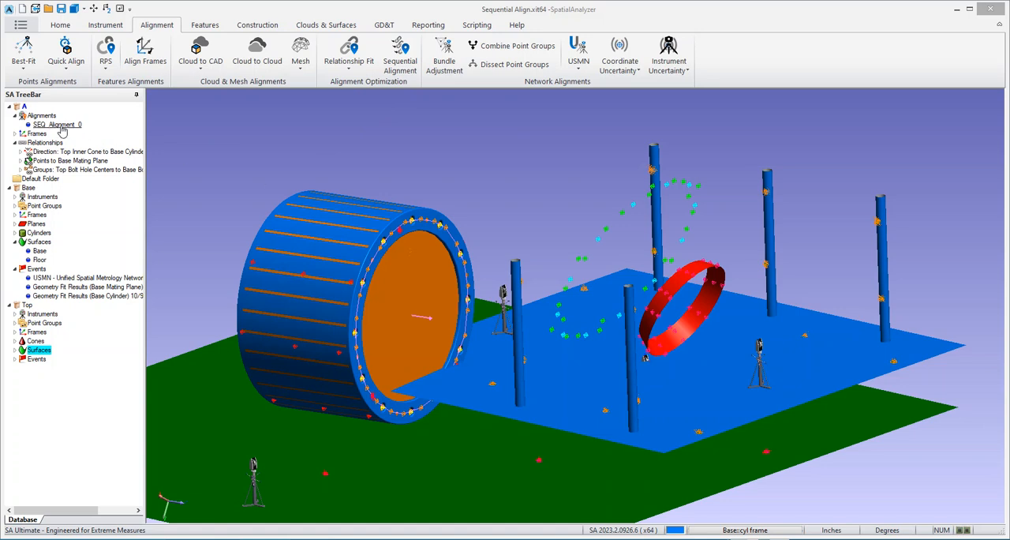
{"action": "mouse_move", "coordinate": [135, 144]}
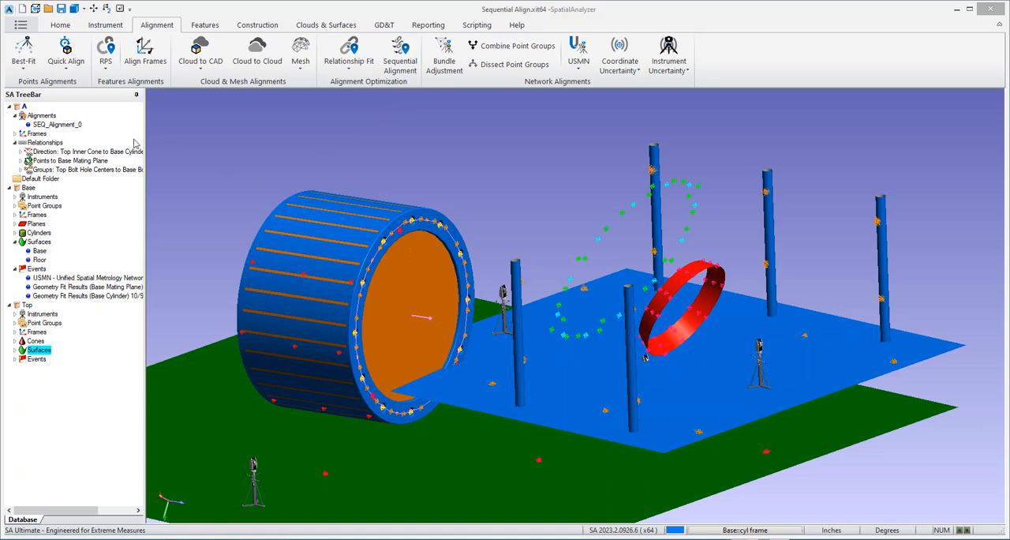
{"action": "mouse_move", "coordinate": [189, 154]}
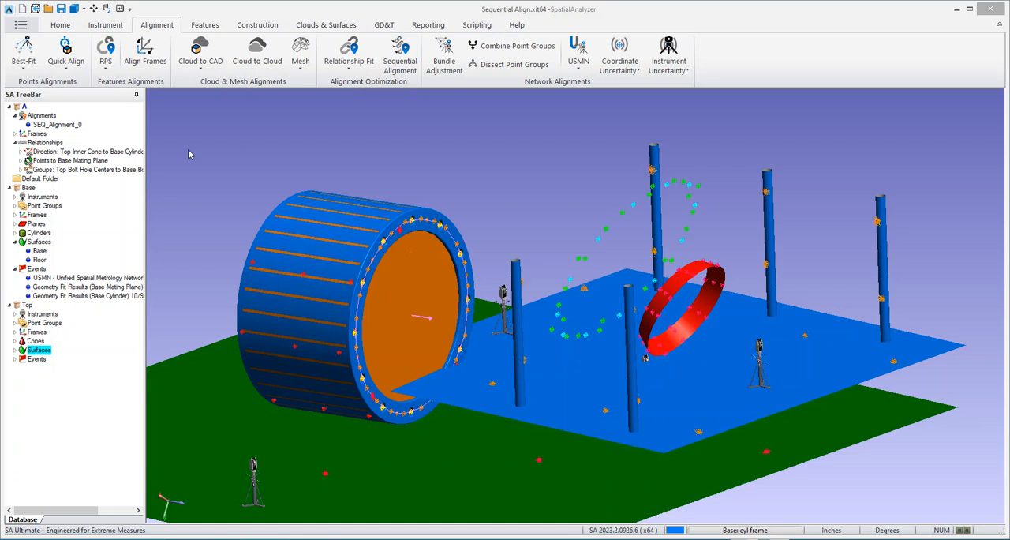
Open SEQ_Alignment_0 to review its three relationships with RMS 0.0001, 0.9470 and 1.5893.
{"action": "left_click", "coordinate": [57, 125]}
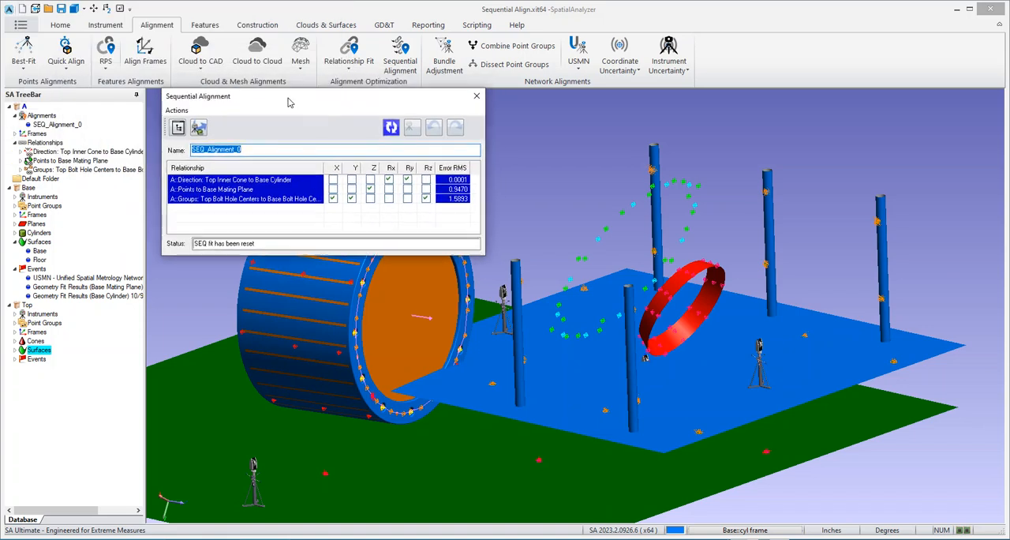
{"action": "mouse_move", "coordinate": [243, 216]}
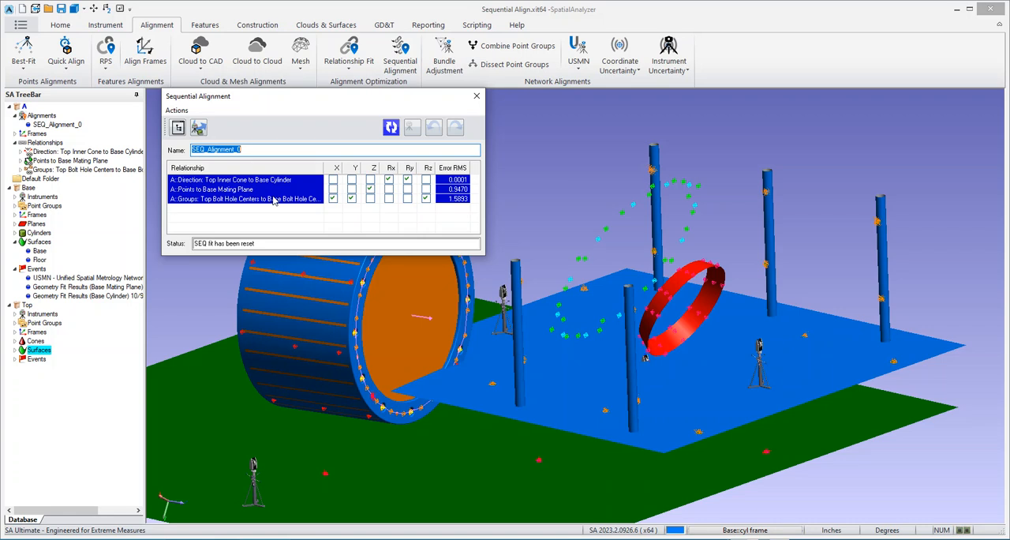
{"action": "mouse_move", "coordinate": [316, 108]}
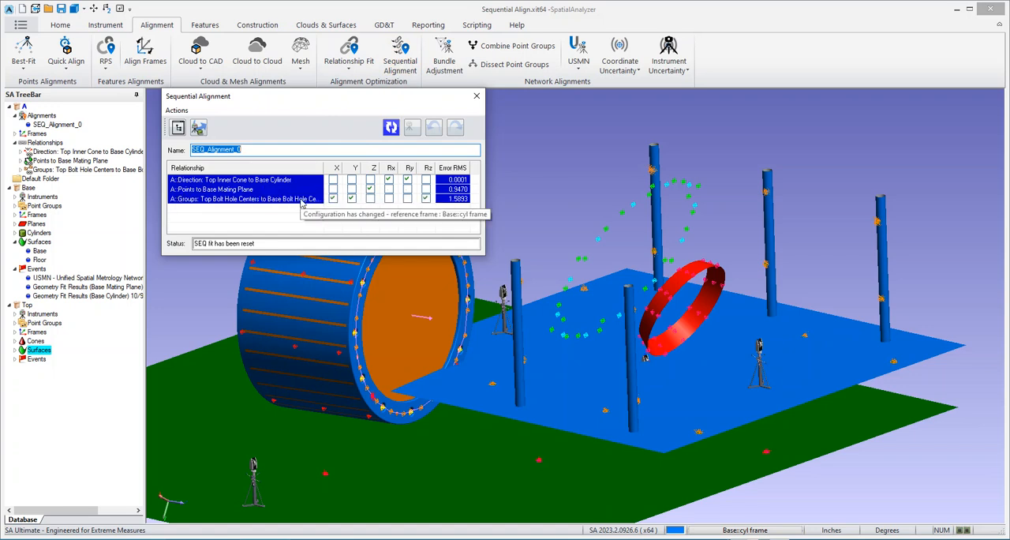
{"action": "mouse_move", "coordinate": [264, 227]}
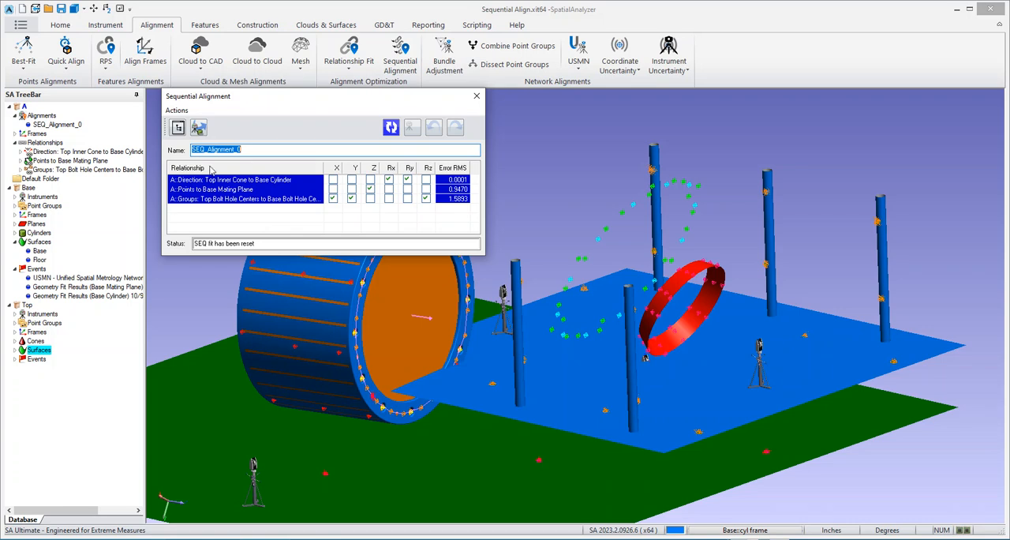
{"action": "mouse_move", "coordinate": [176, 127]}
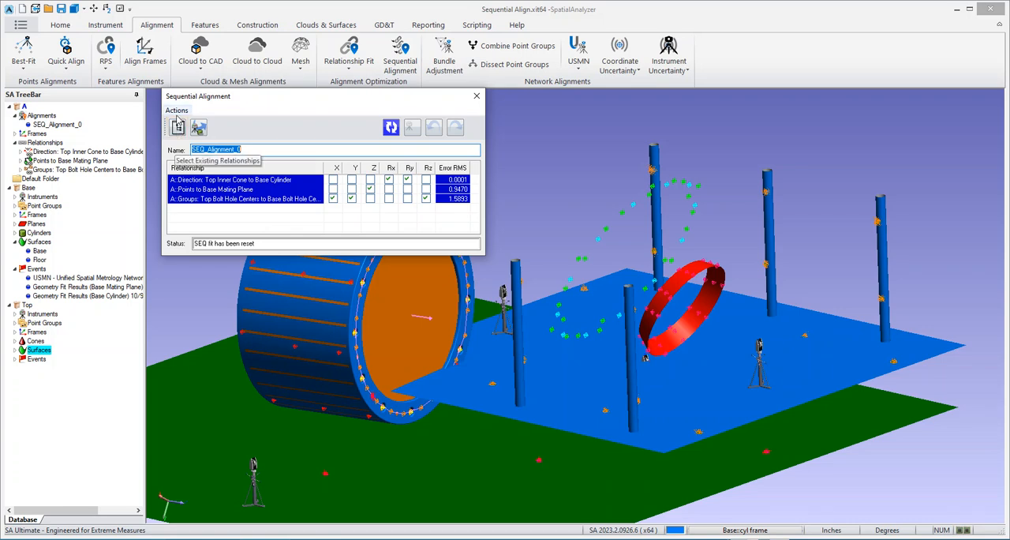
{"action": "mouse_move", "coordinate": [177, 127]}
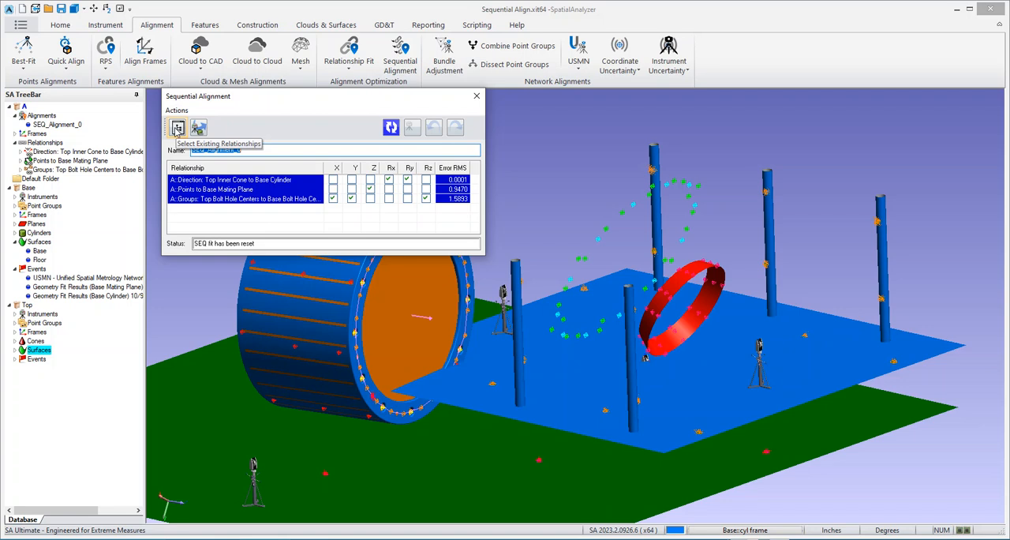
{"action": "mouse_move", "coordinate": [199, 127]}
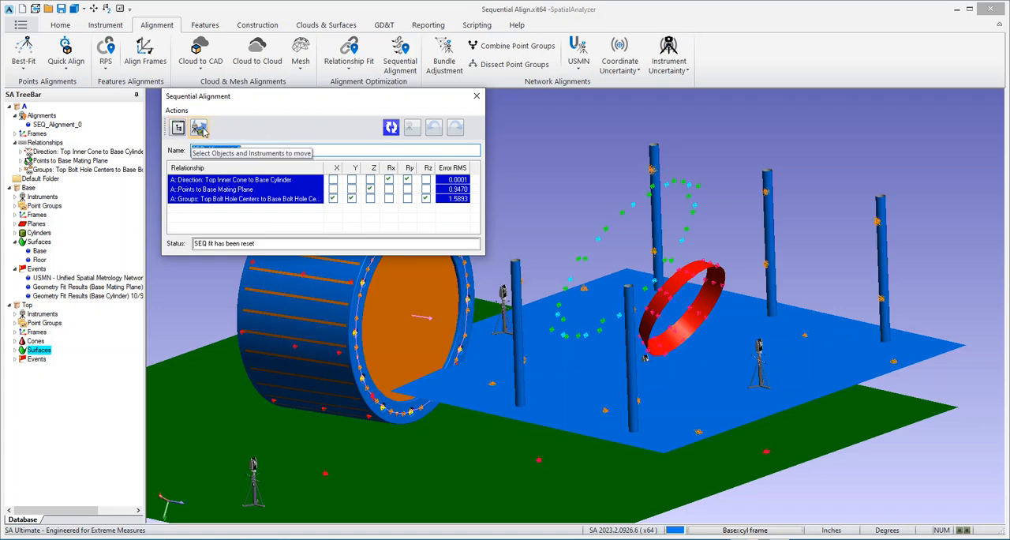
Work with the relationship list in the Sequential Alignment dialog for SEQ_Alignment_0.
{"action": "left_click", "coordinate": [198, 127]}
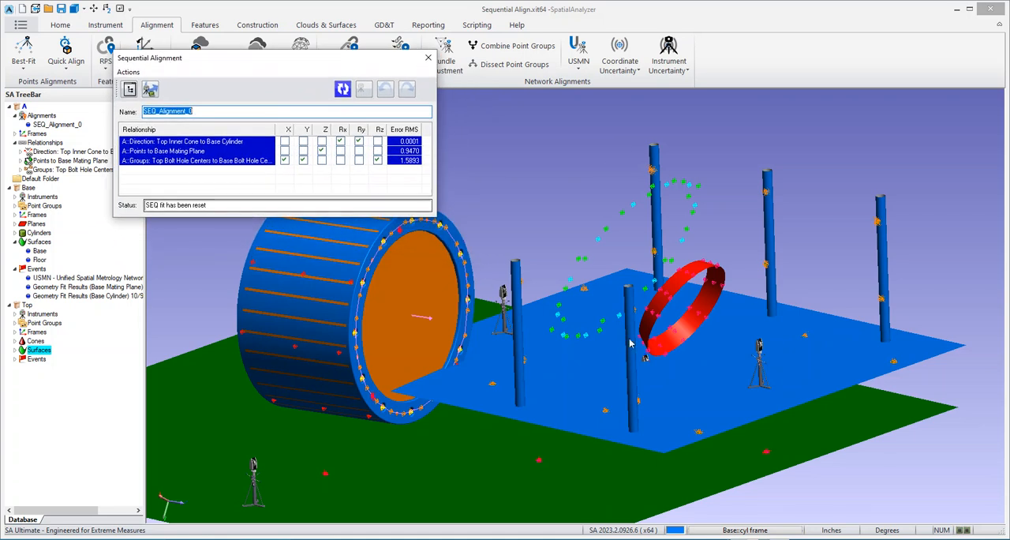
{"action": "mouse_move", "coordinate": [561, 298]}
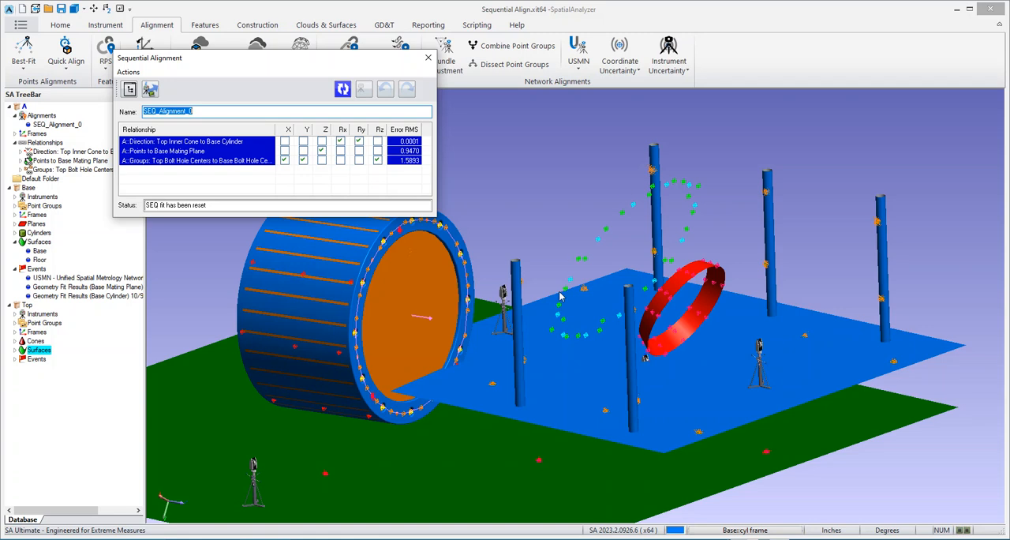
{"action": "mouse_move", "coordinate": [339, 363]}
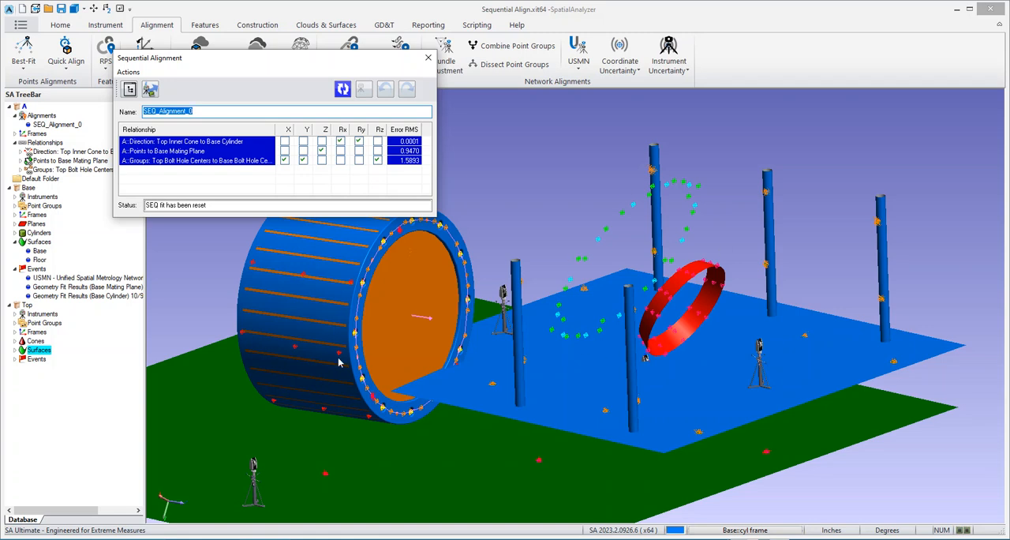
{"action": "mouse_move", "coordinate": [387, 400]}
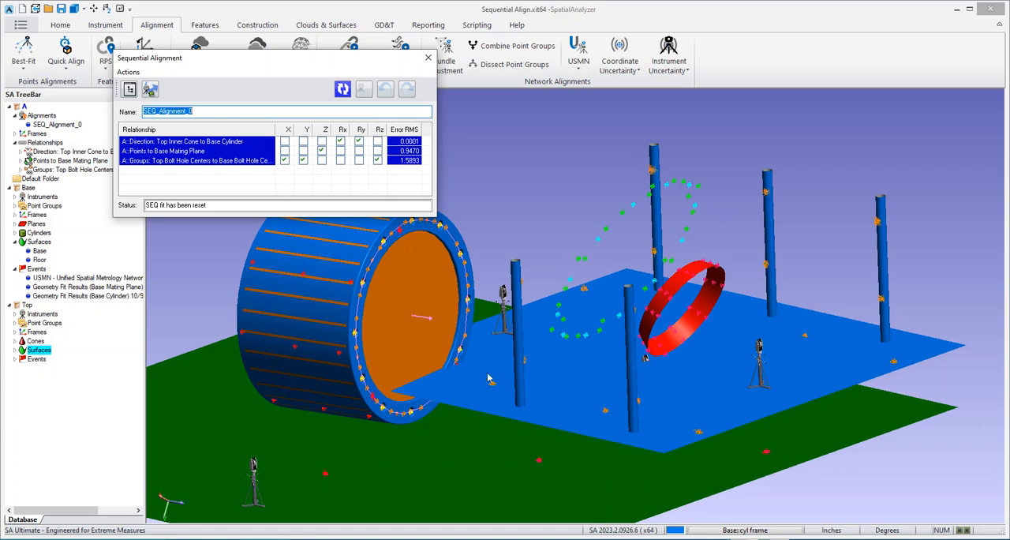
{"action": "mouse_move", "coordinate": [718, 306]}
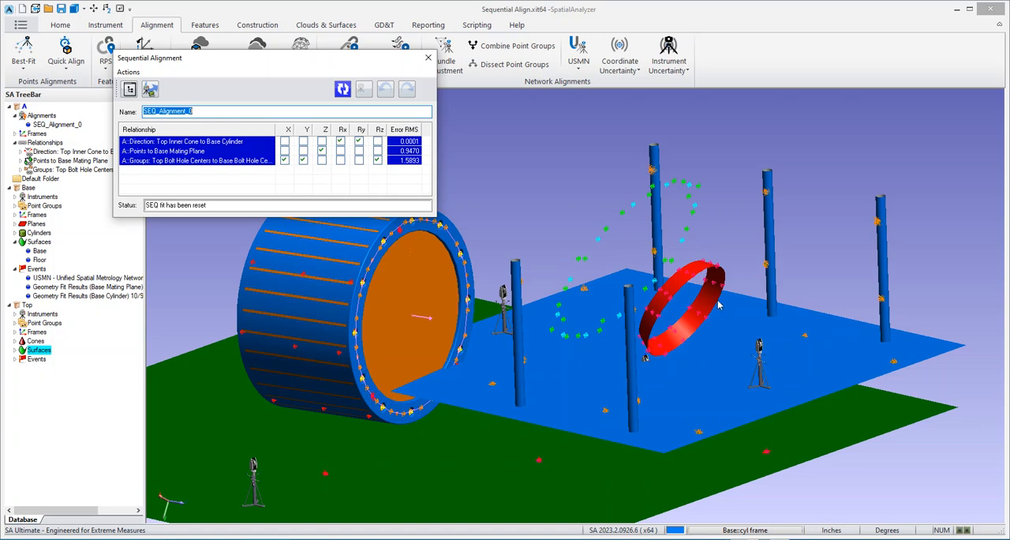
{"action": "mouse_move", "coordinate": [171, 226]}
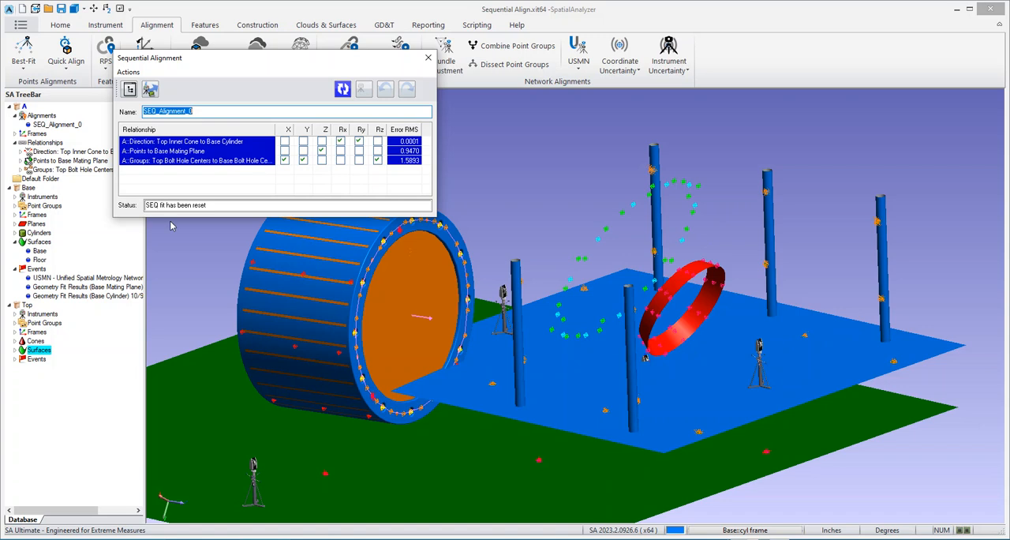
{"action": "mouse_move", "coordinate": [397, 300]}
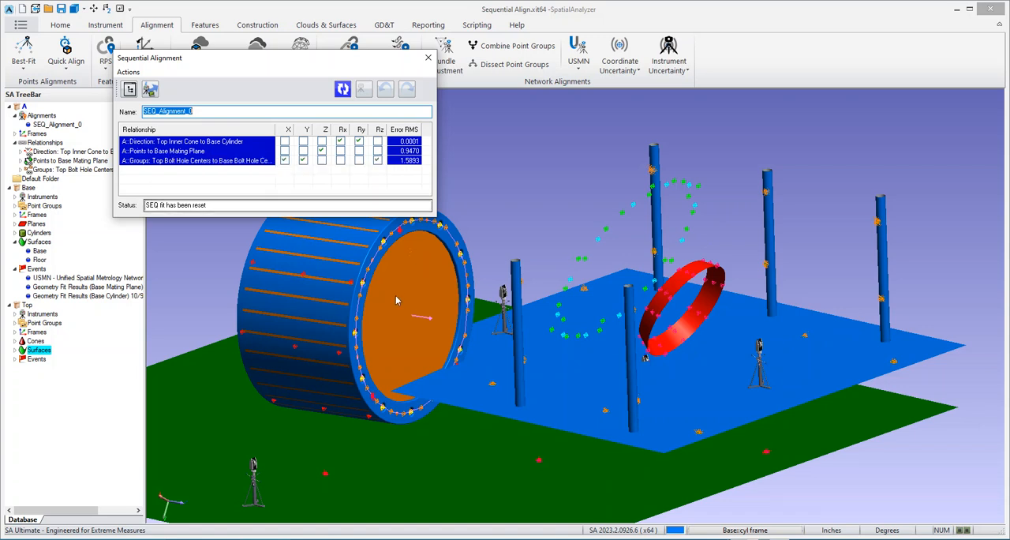
{"action": "mouse_move", "coordinate": [189, 300]}
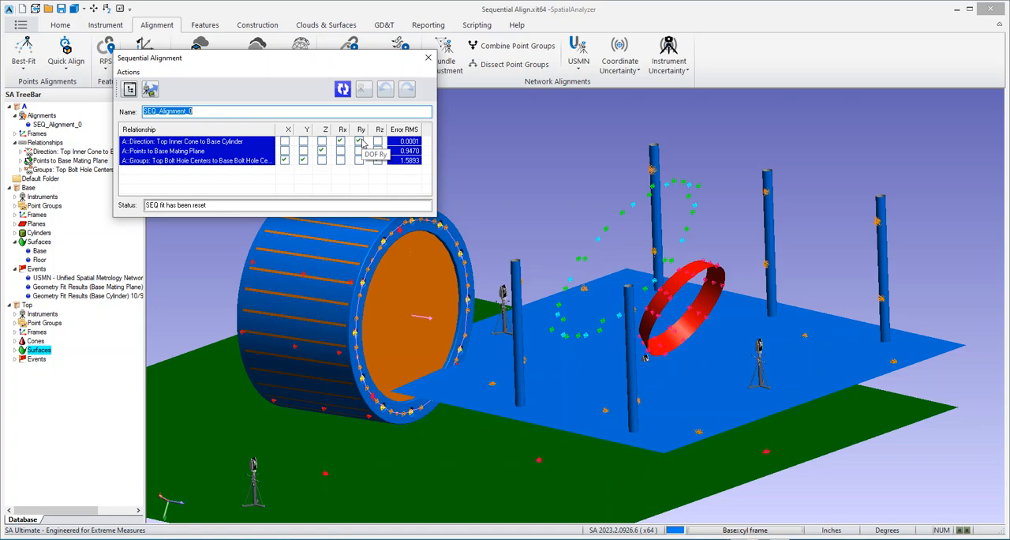
{"action": "left_click", "coordinate": [340, 142]}
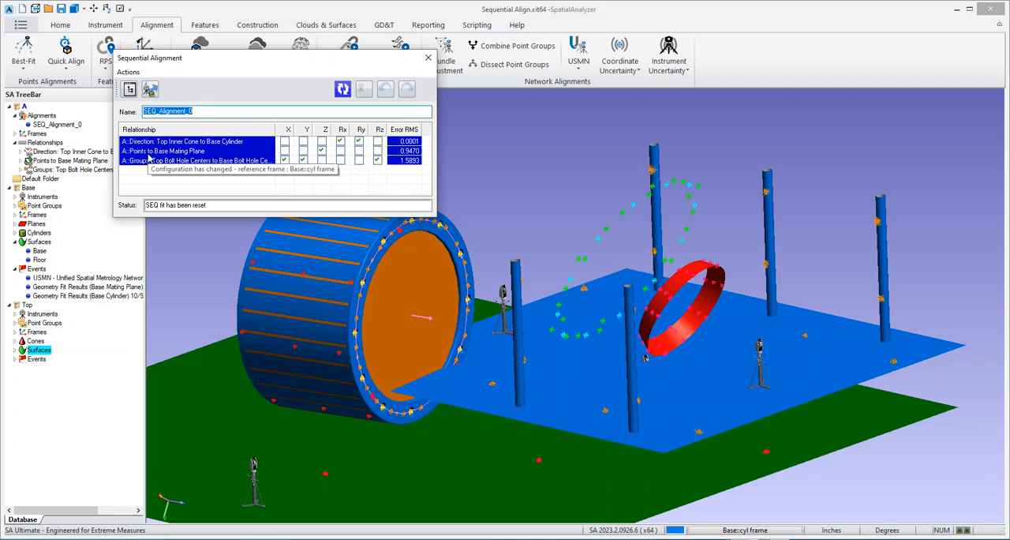
{"action": "mouse_move", "coordinate": [186, 160]}
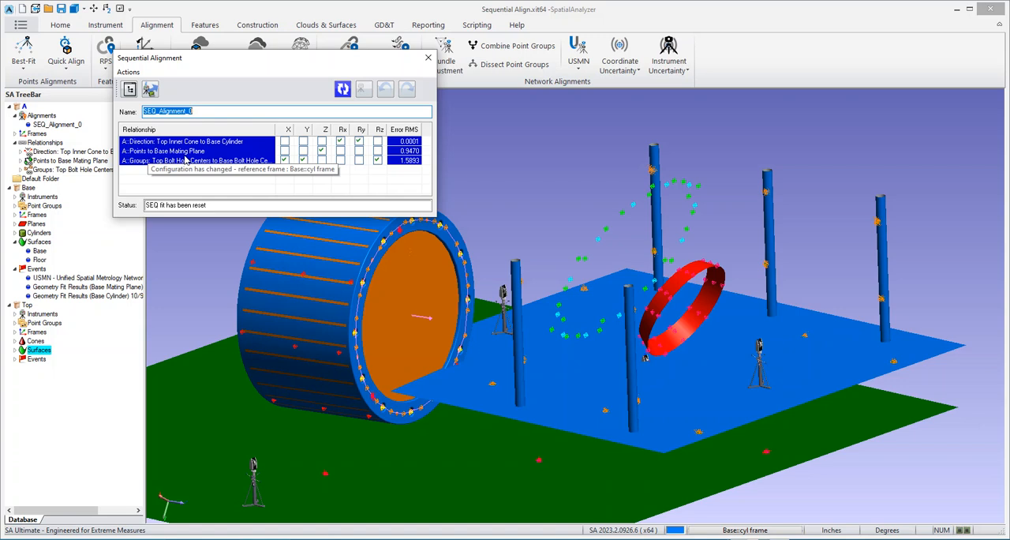
{"action": "mouse_move", "coordinate": [364, 402]}
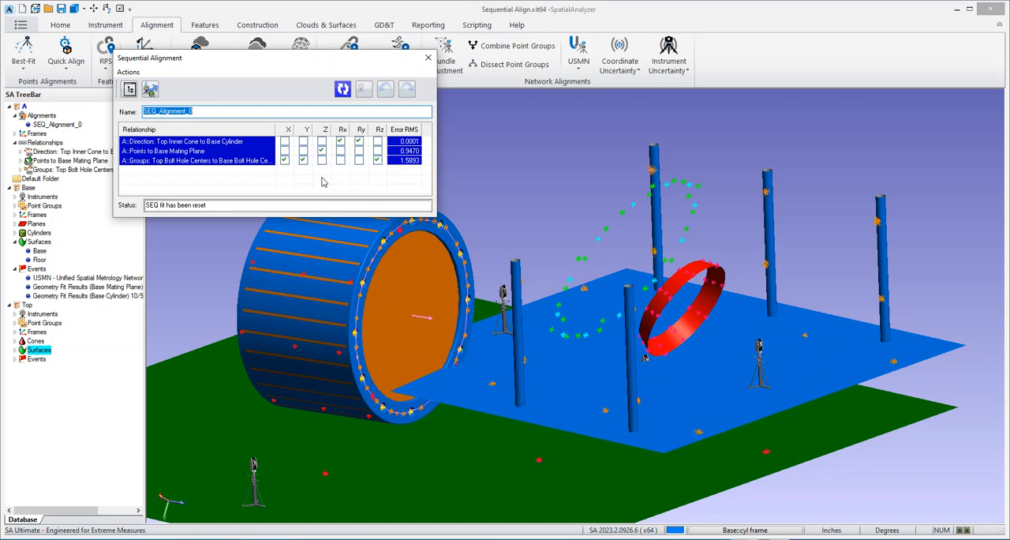
{"action": "mouse_move", "coordinate": [307, 175]}
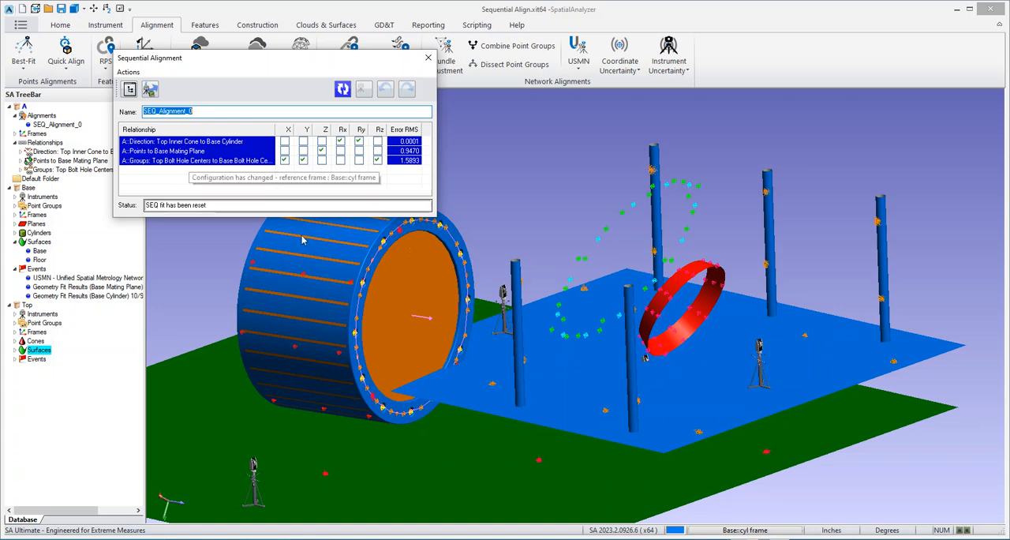
{"action": "mouse_move", "coordinate": [370, 258]}
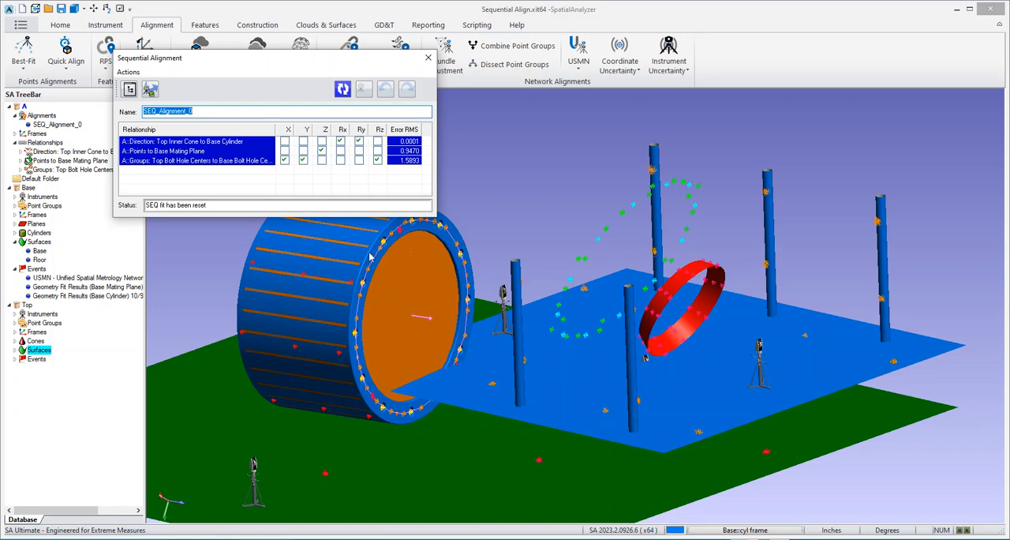
{"action": "mouse_move", "coordinate": [288, 355]}
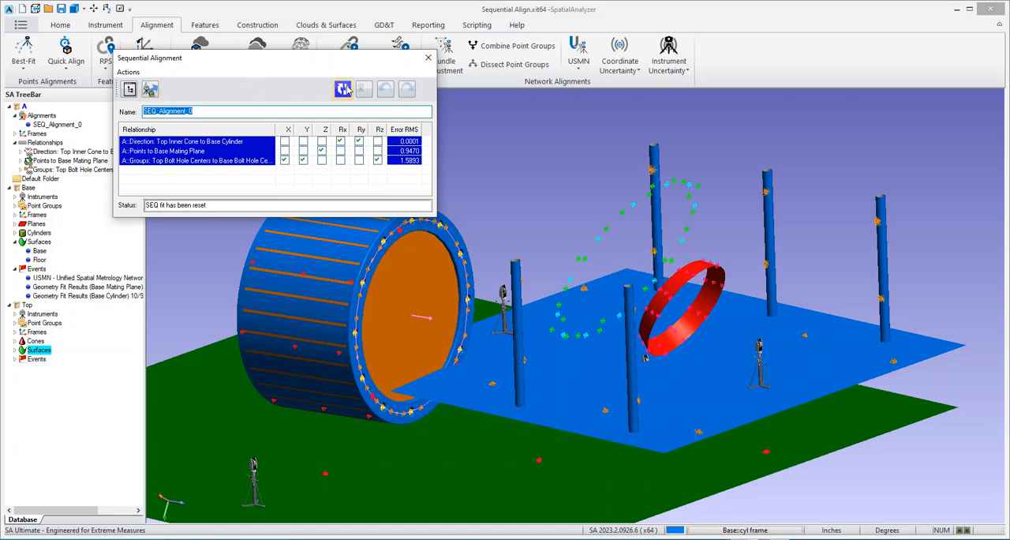
Compute the SEQ_Alignment_0 fit until it reports 'SEQ fit solution success'.
{"action": "left_click", "coordinate": [343, 89]}
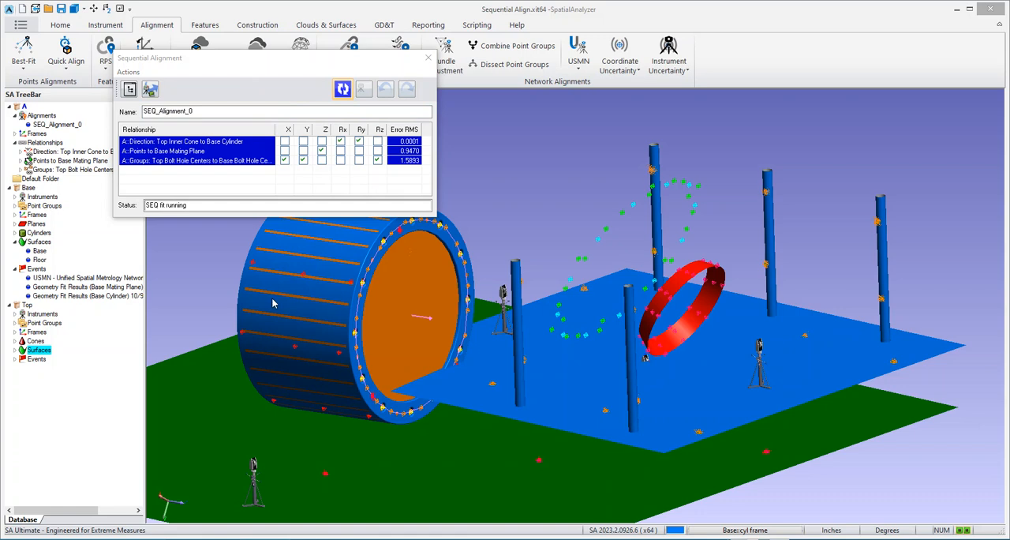
{"action": "mouse_move", "coordinate": [224, 252]}
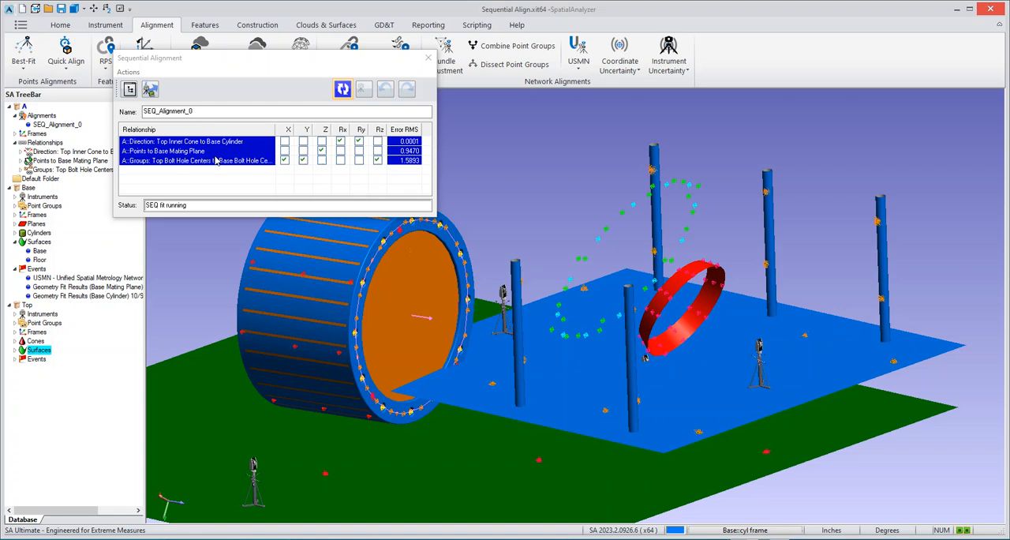
{"action": "left_click", "coordinate": [342, 89]}
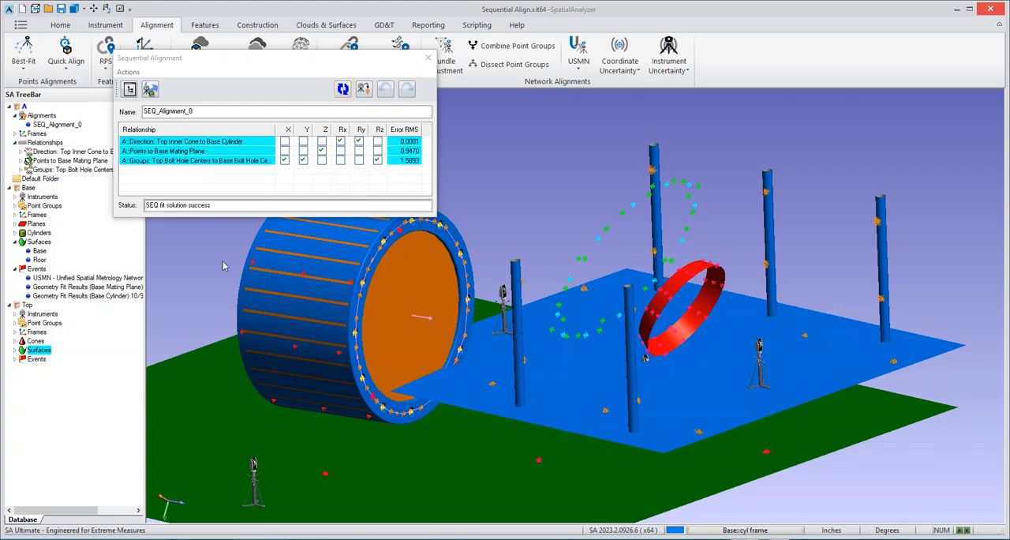
{"action": "mouse_move", "coordinate": [363, 88]}
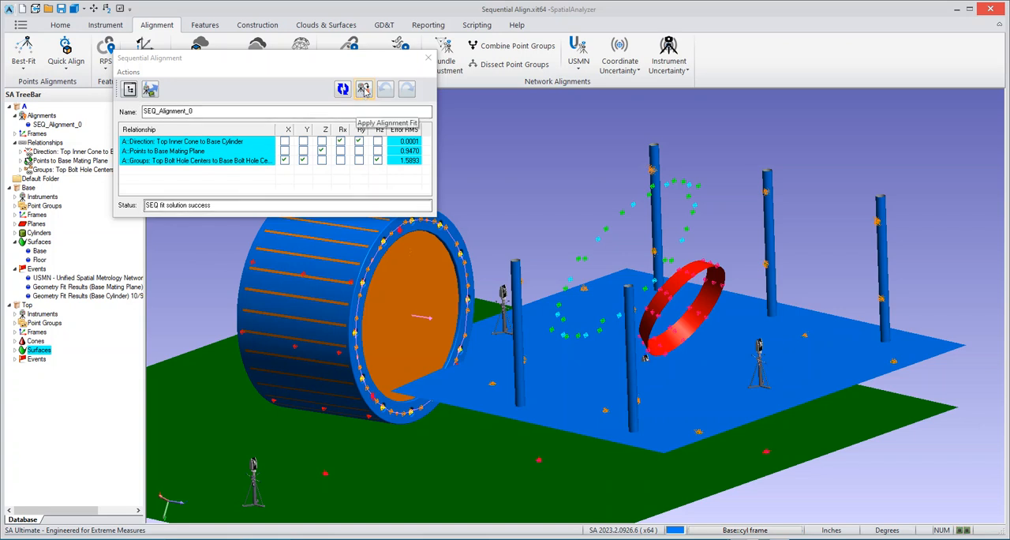
Apply the fit to move the Top parts onto the Base cylinder, inspect, then undo.
{"action": "left_click", "coordinate": [364, 88]}
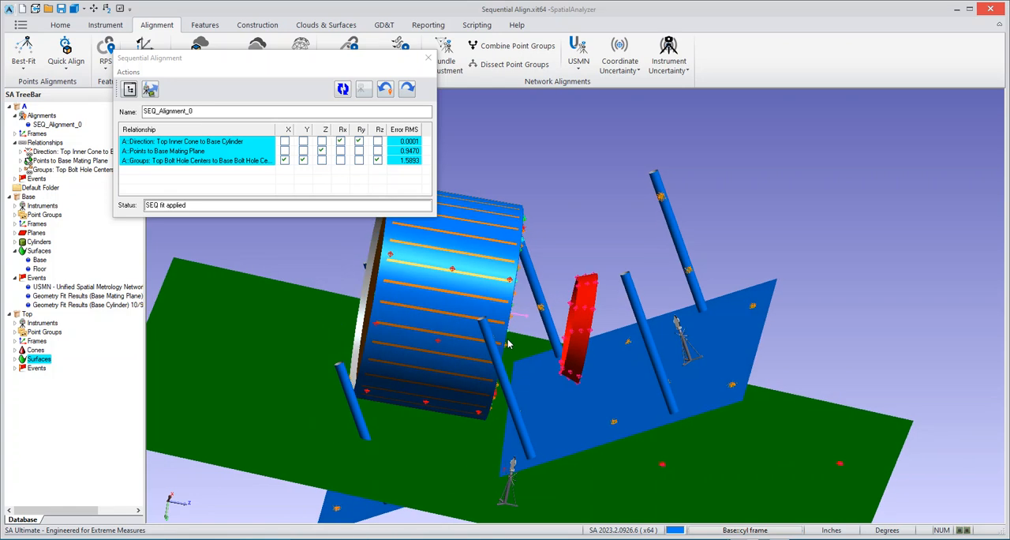
{"action": "left_click_drag", "start_coordinate": [509, 343], "coordinate": [434, 312]}
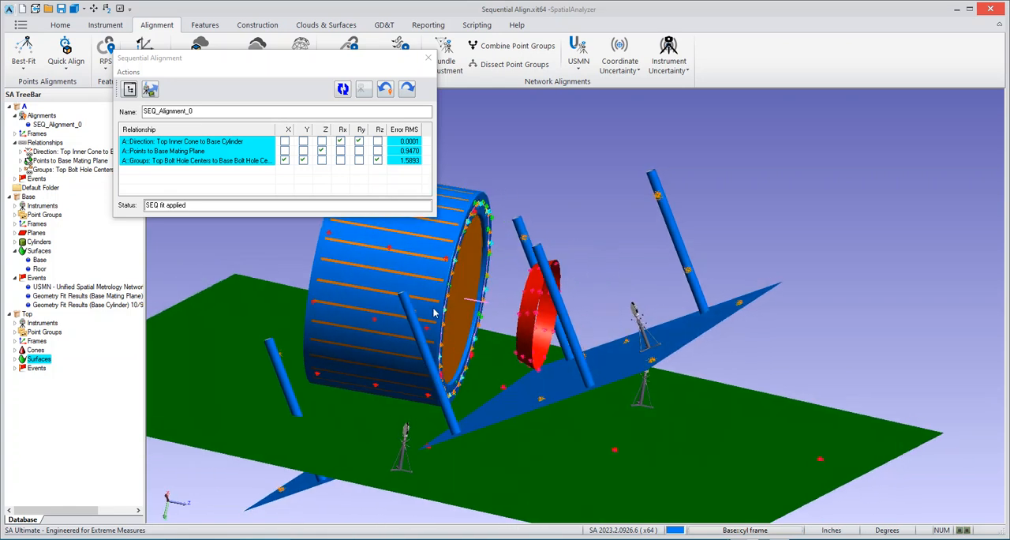
{"action": "mouse_move", "coordinate": [432, 241]}
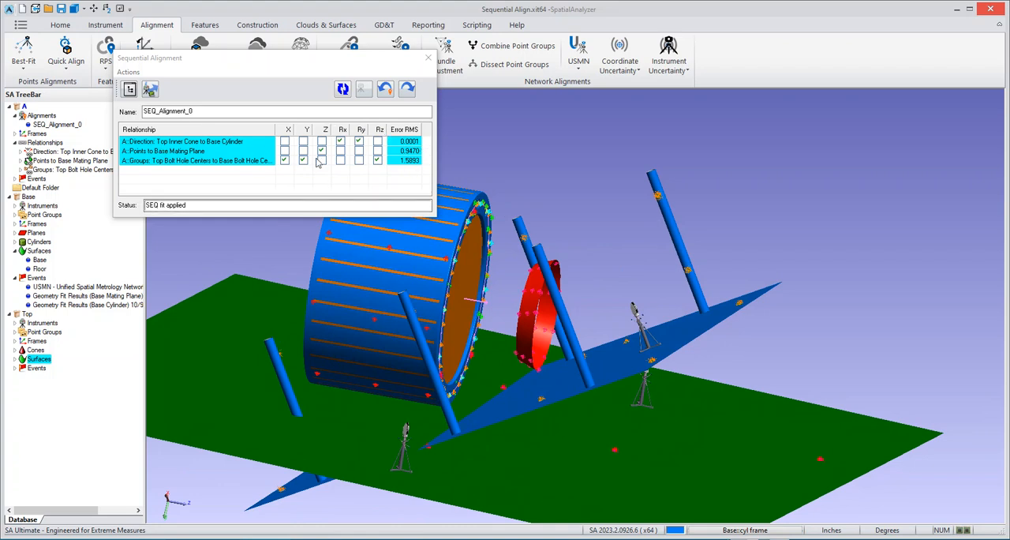
{"action": "left_click", "coordinate": [385, 89]}
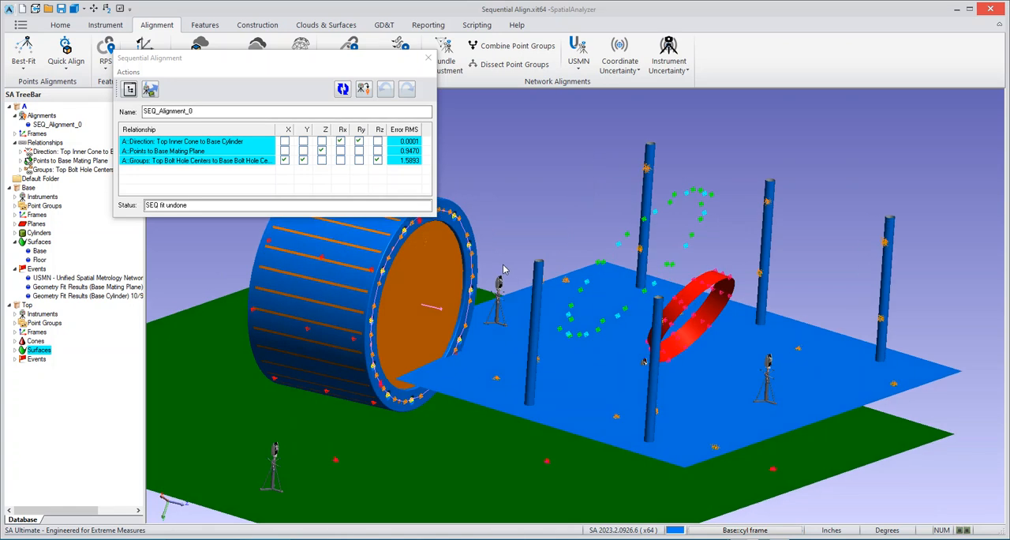